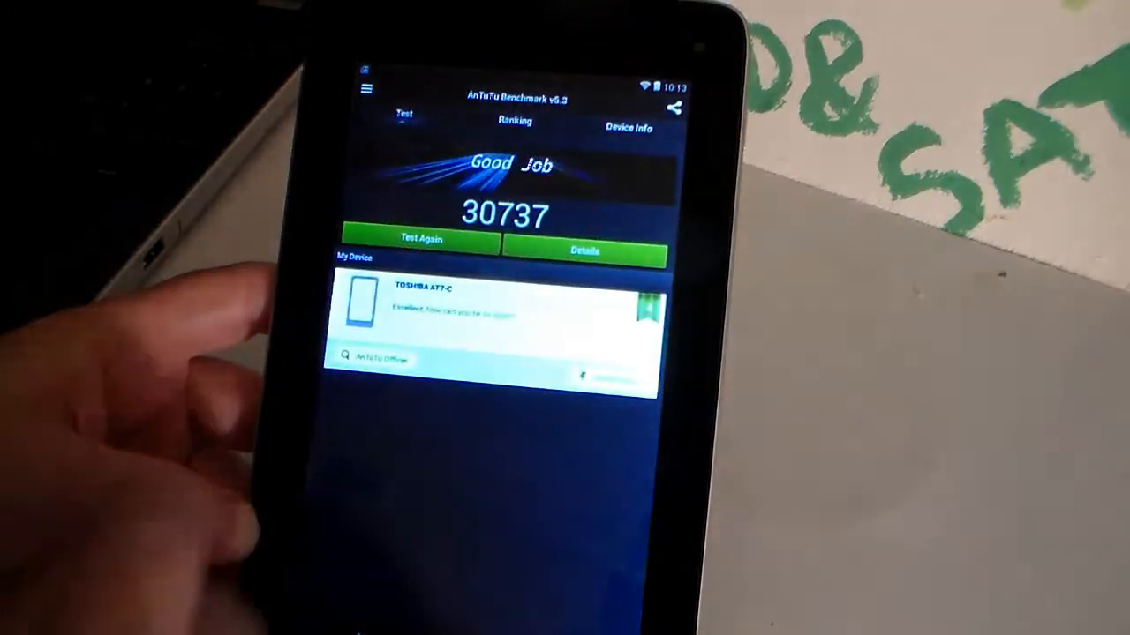
Switch from the 30737 score result to the device ranking list.
{"action": "left_click", "coordinate": [516, 120]}
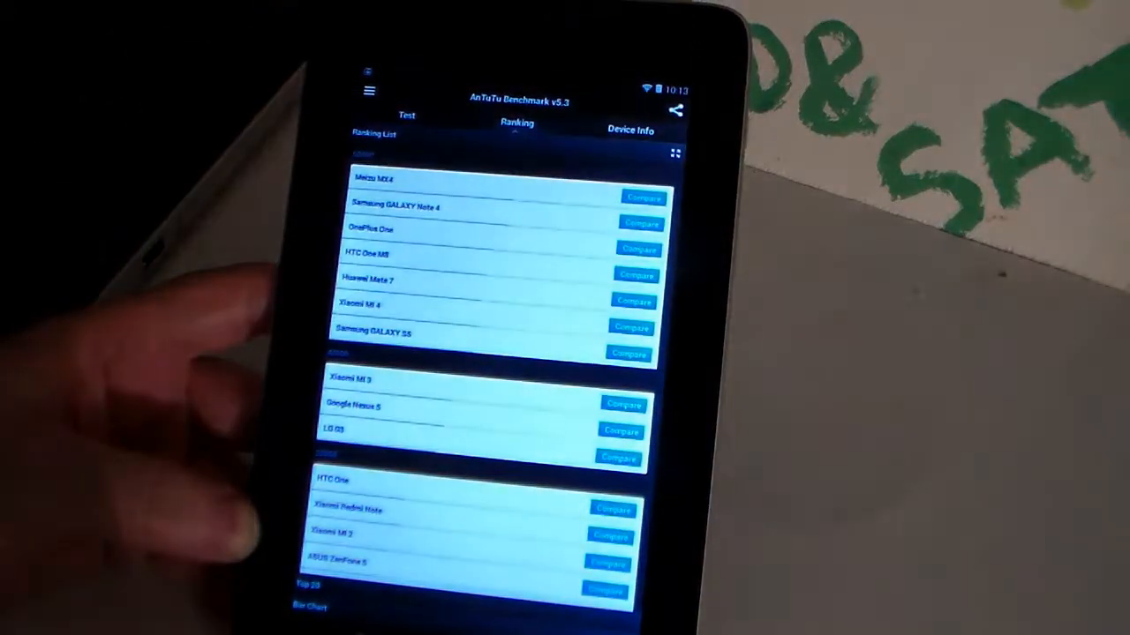